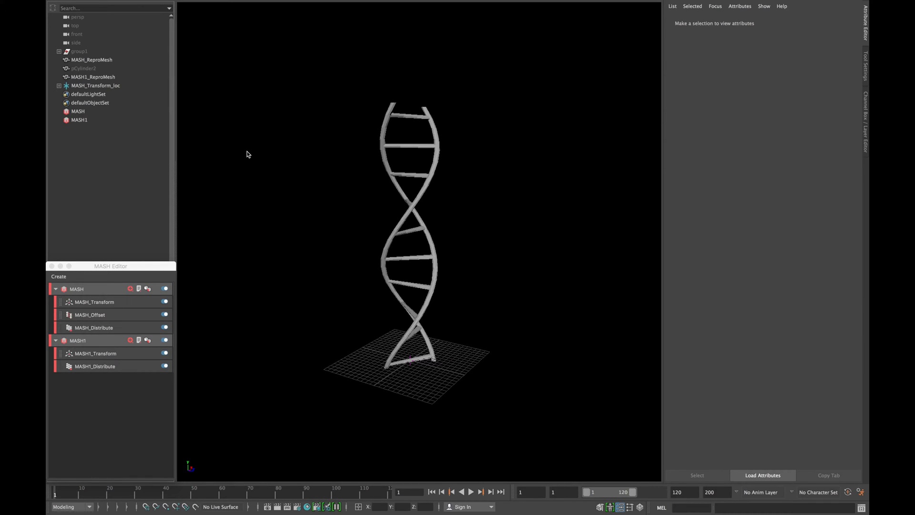
Step: Create a polygon sphere with Subdivisions Axis and Subdivisions Height set to 6
click(410, 359)
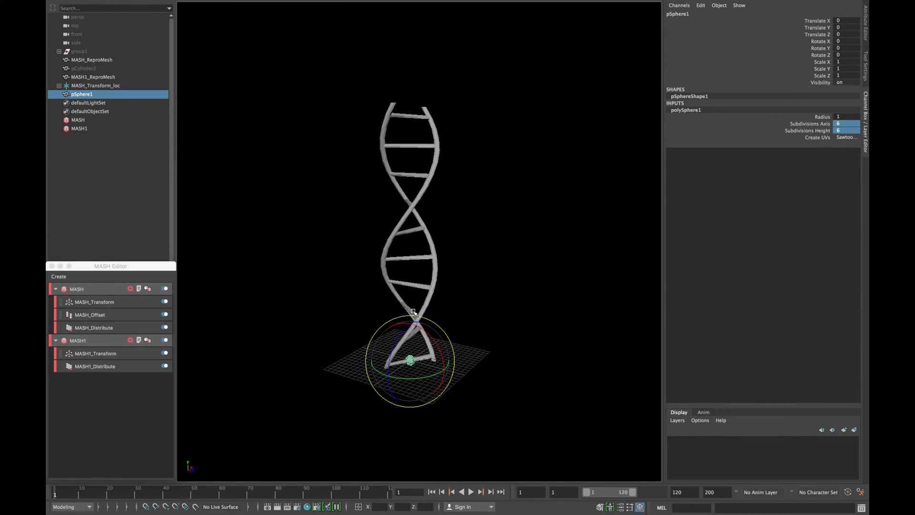
Step: Make a MASH network from the sphere using Mesh distribution on strand face centres
click(58, 276)
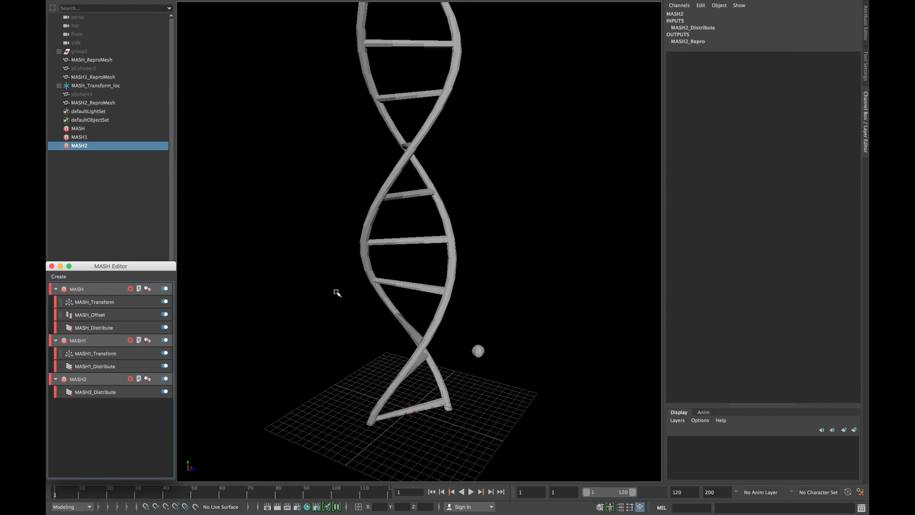
click(94, 392)
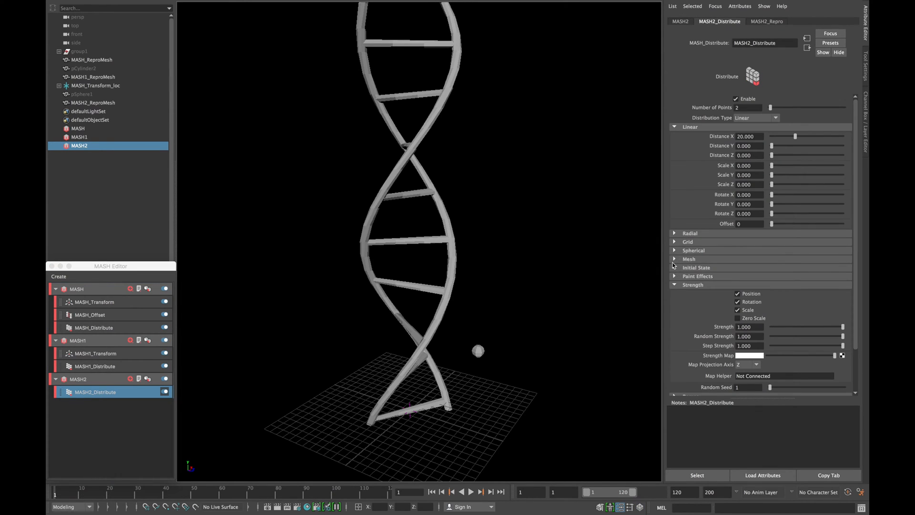
click(689, 258)
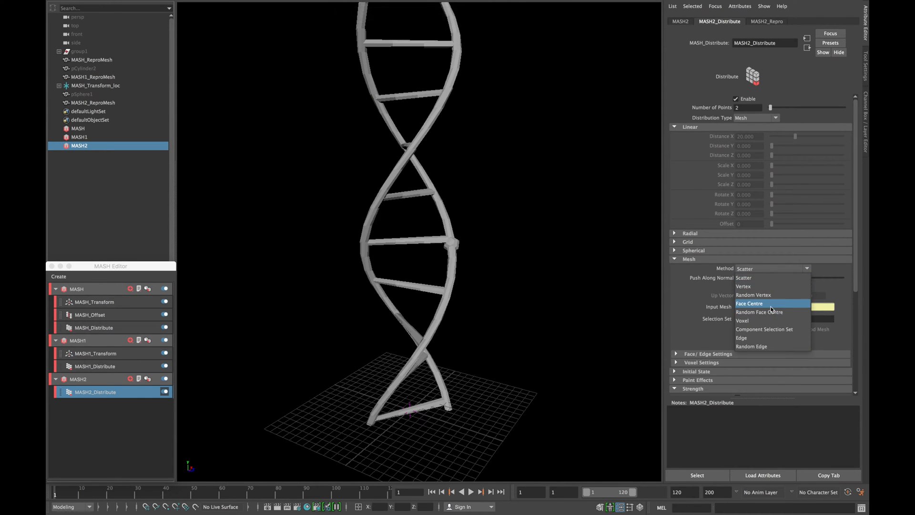
click(749, 303)
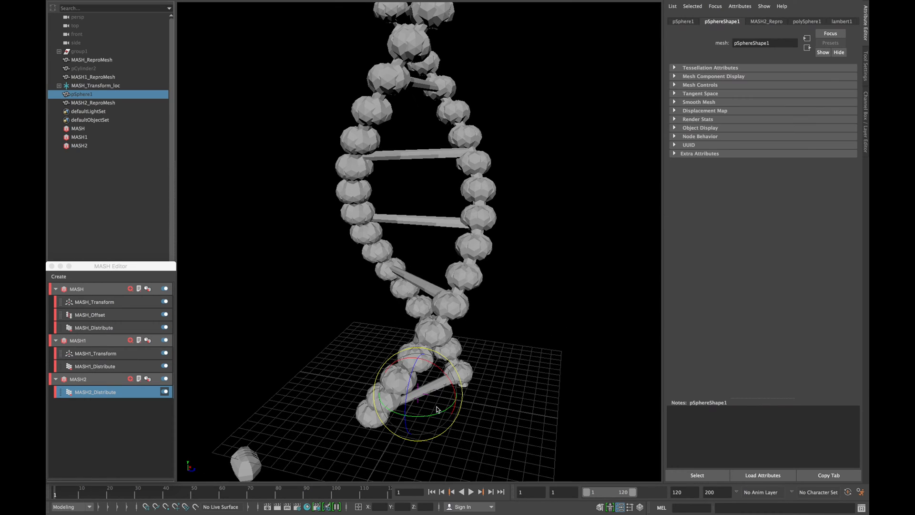
click(92, 60)
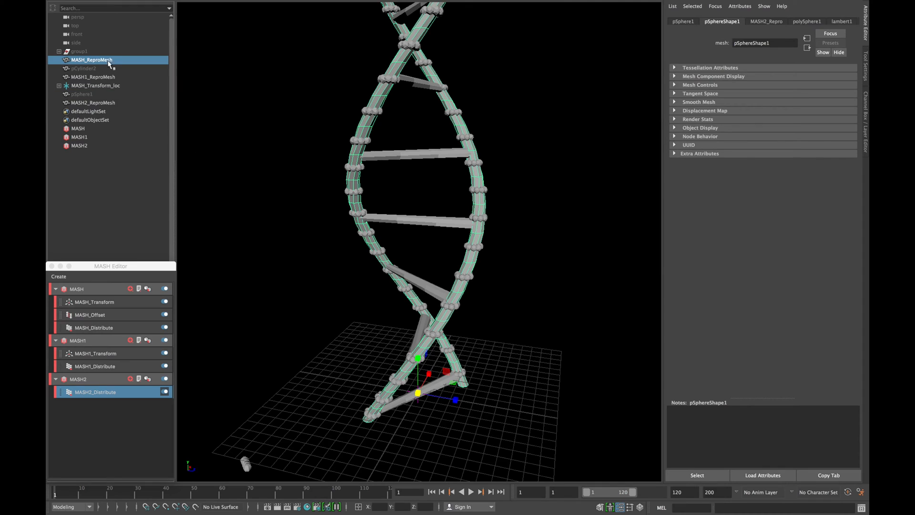
click(76, 378)
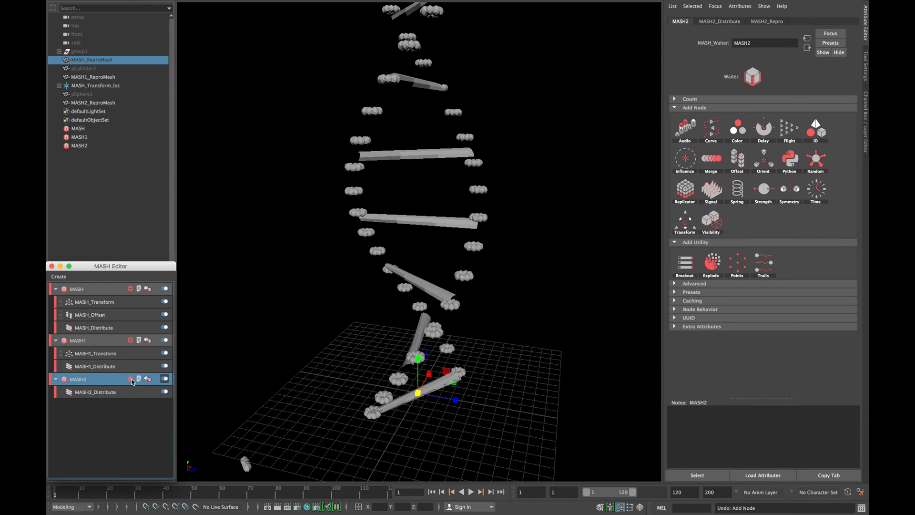
Step: Add Signal nodes to MASH2 and MASH3 and hide the original ReproMeshes
click(738, 190)
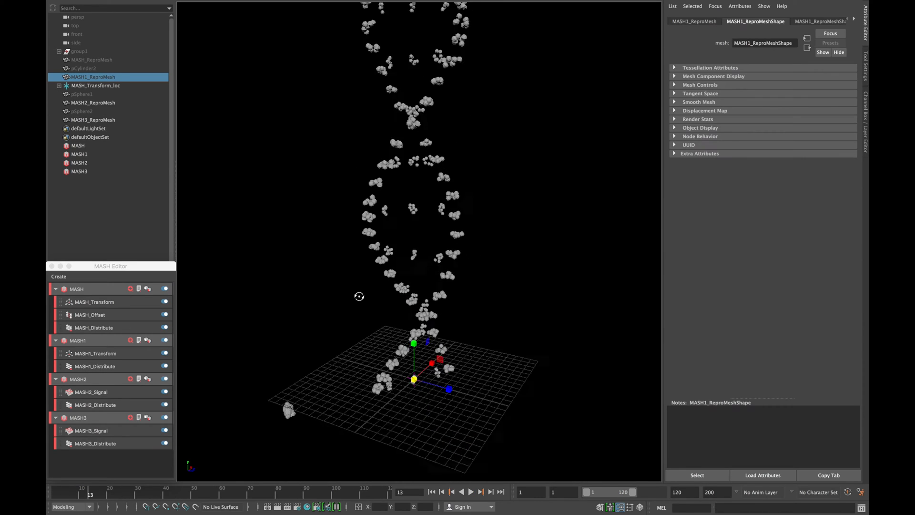
Step: Add a MASH2 Color node with volumeNoise texture, cyan Color Gain and raised Random Hue
click(78, 379)
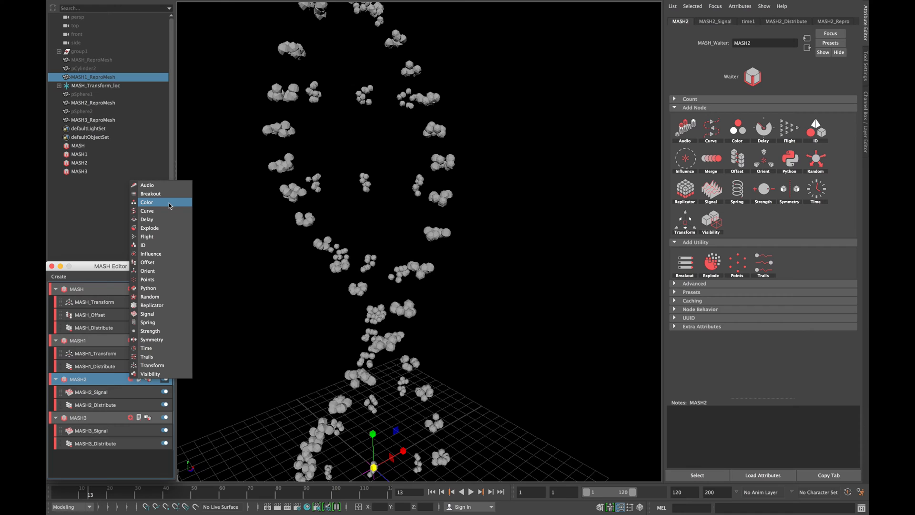
click(147, 202)
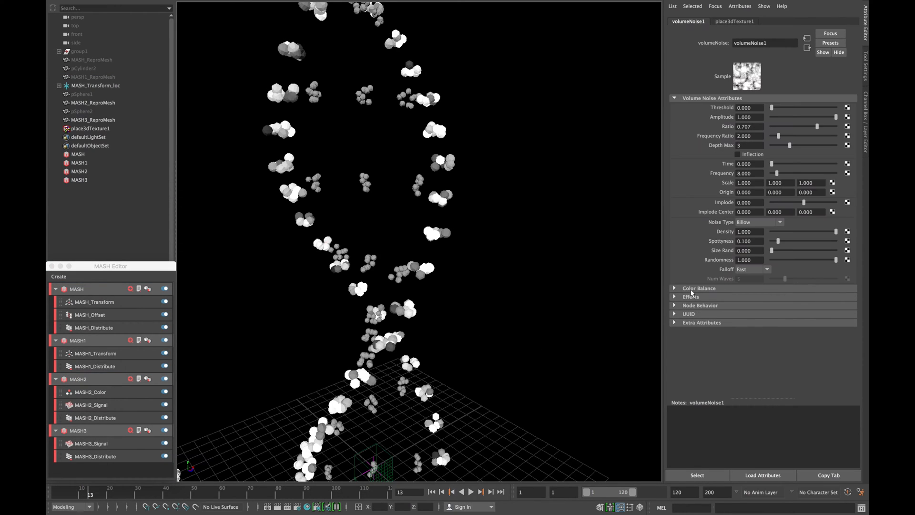
click(699, 287)
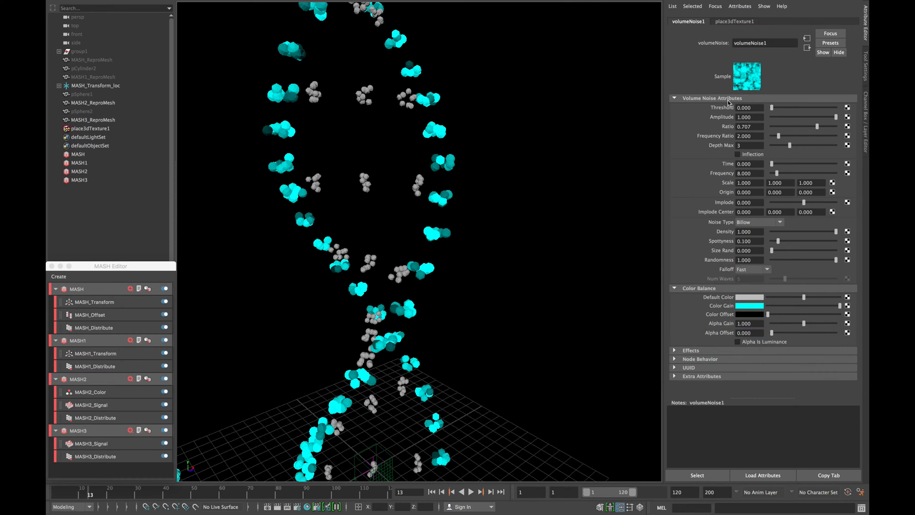
click(90, 392)
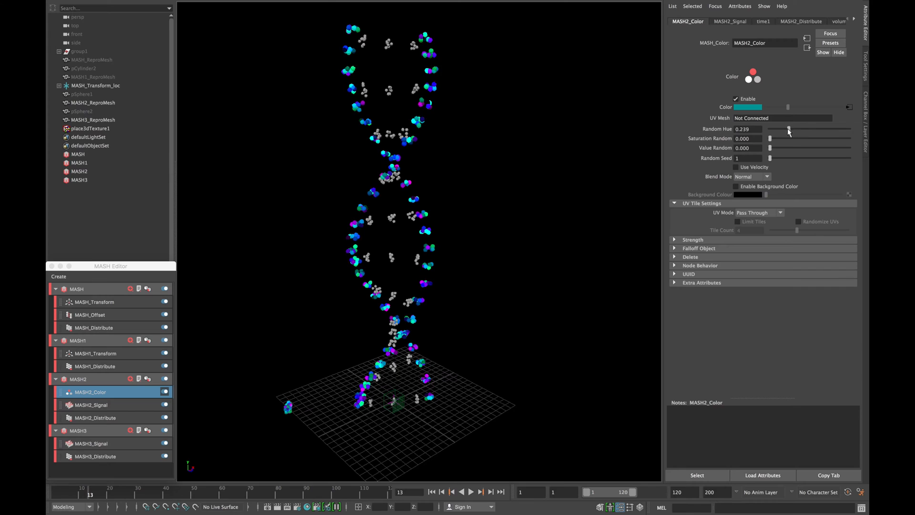
Step: Add a Color node to the MASH3 rung network, leaving its spheres white
click(89, 128)
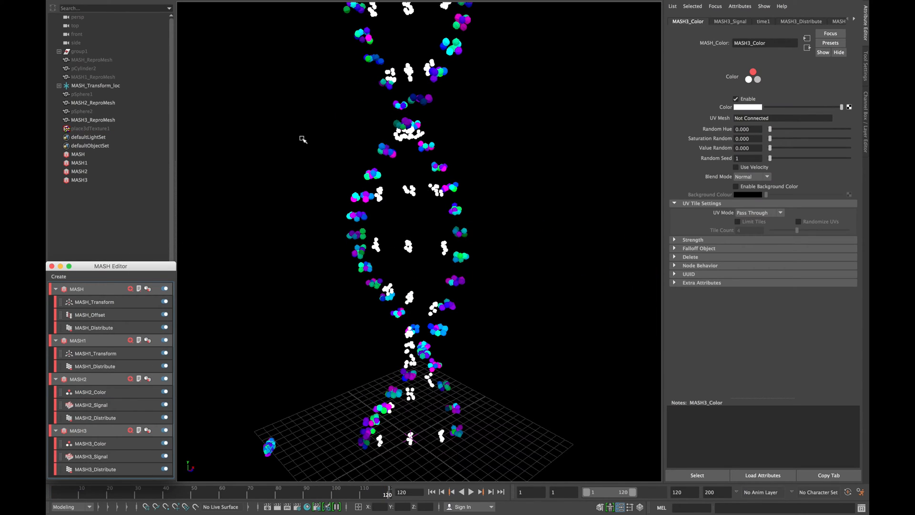
click(337, 106)
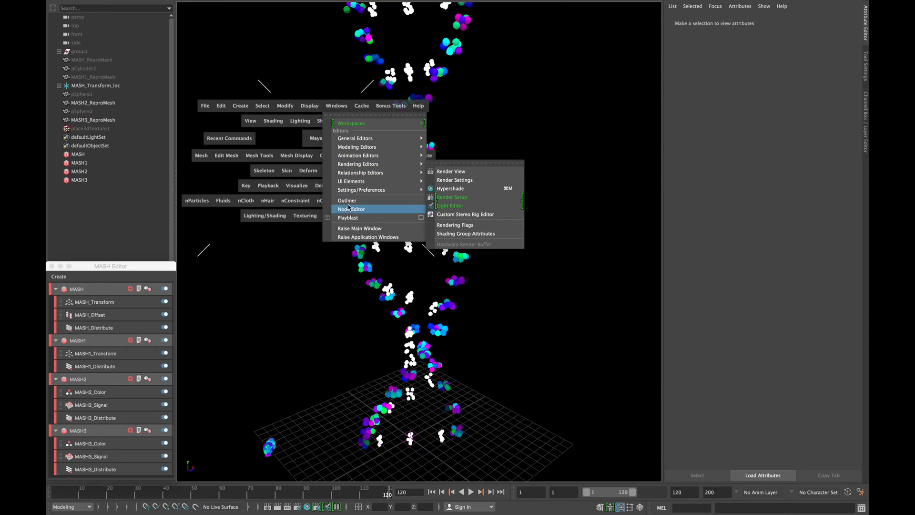
Step: Connect the noise colour to MASH3's Color node and set the end frame to 300
click(352, 209)
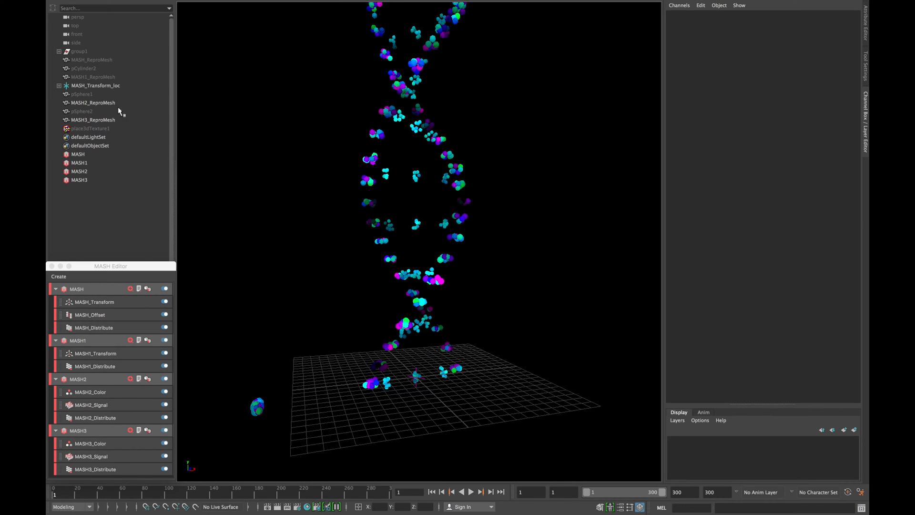
Step: Key MASH_Transform_loc's Rotate Y at frame 1 and frame 300
click(95, 85)
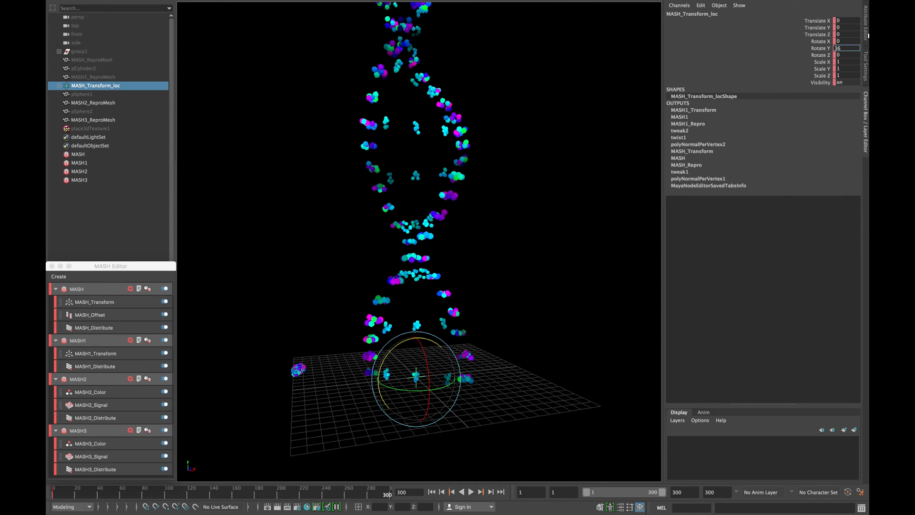
click(471, 491)
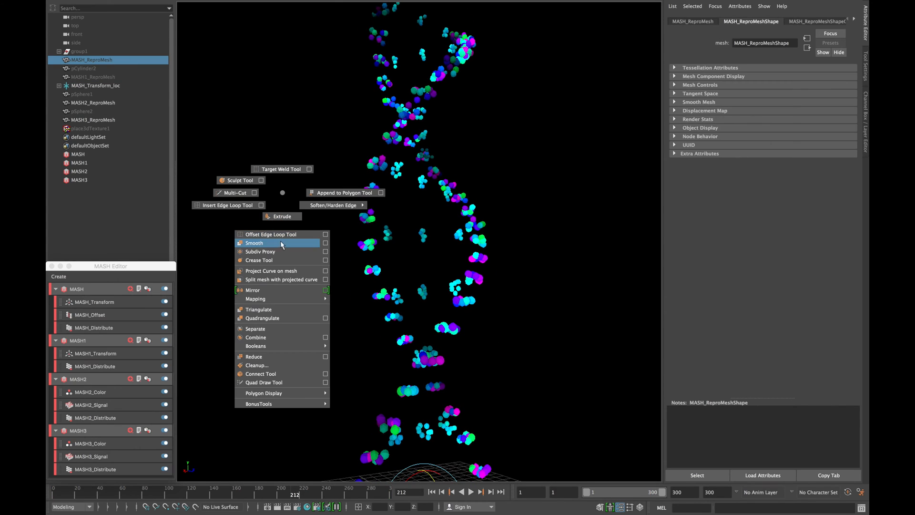
Step: Smooth the ReproMeshes, add Random nodes with Strength 0.261, and scale place3dTexture1 to 50.22
click(254, 242)
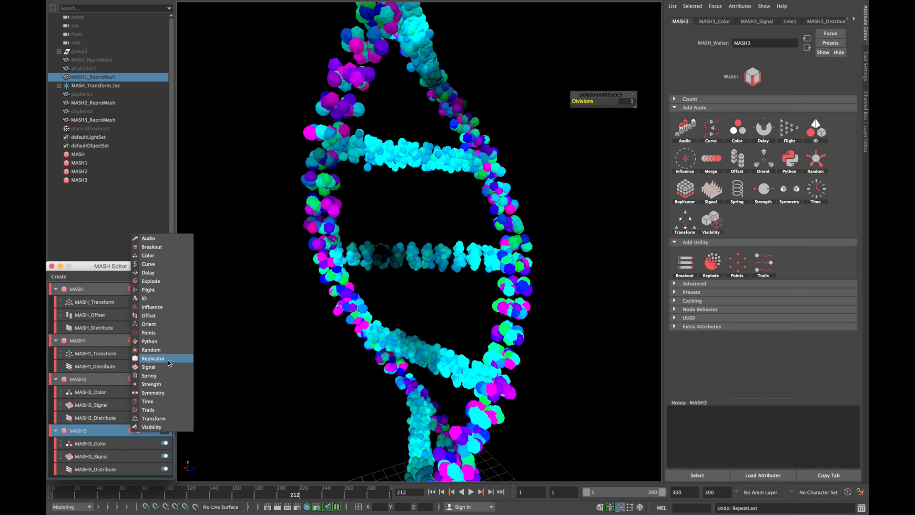
click(150, 349)
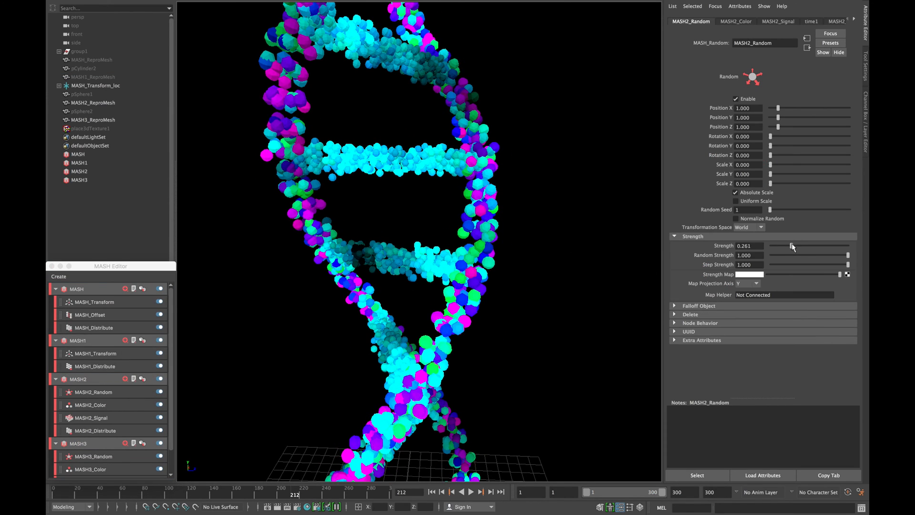
click(89, 127)
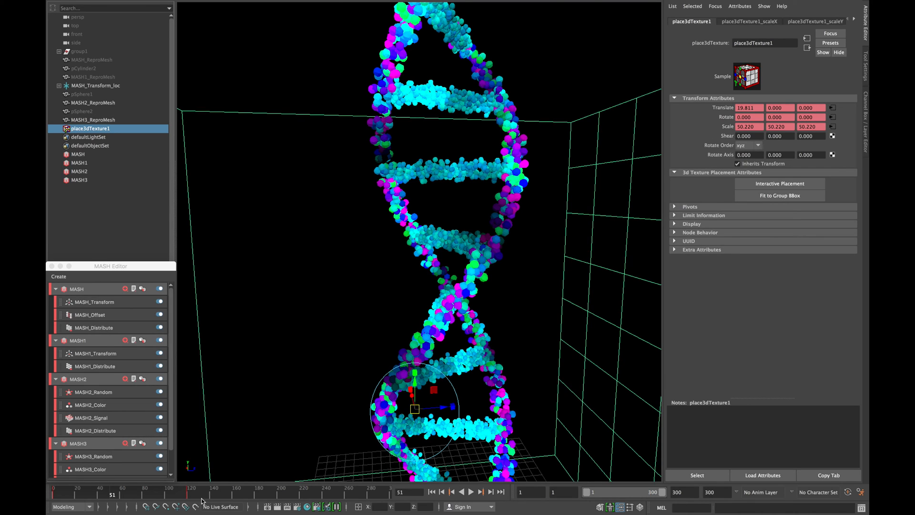